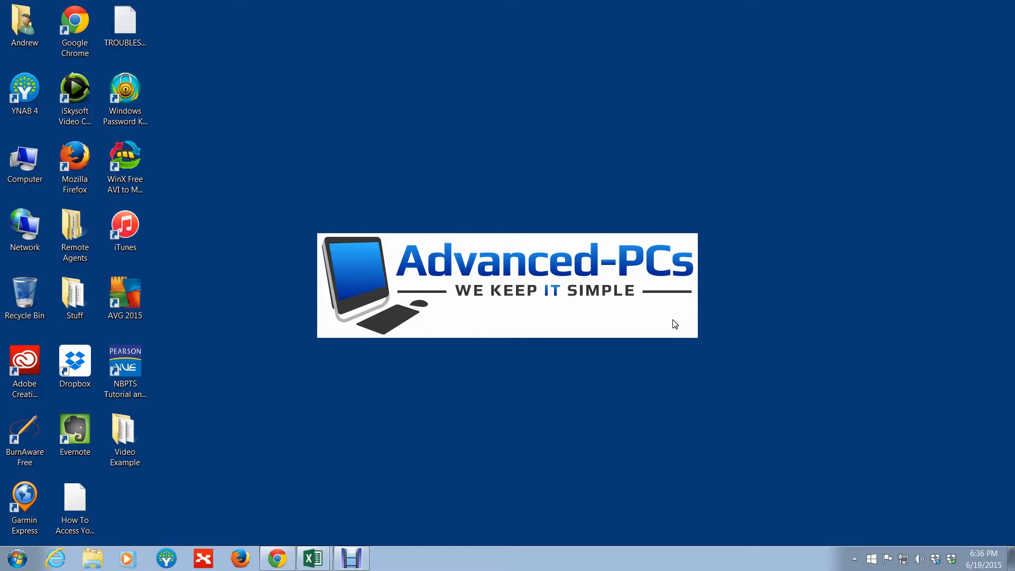
mouse_move(159, 468)
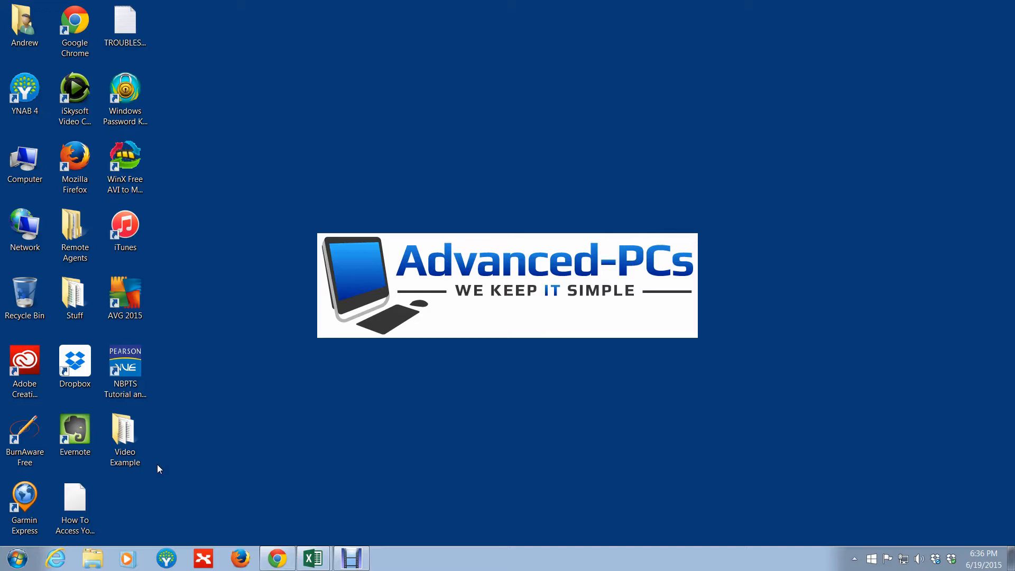
mouse_move(142, 478)
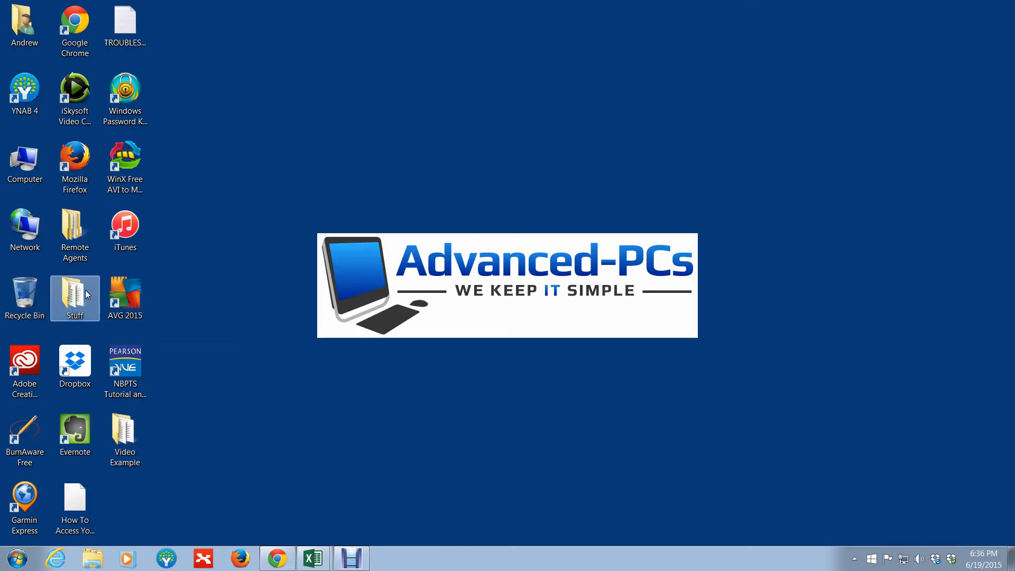
Open and reposition the Stuff folder, open Computer from Start, then close both windows.
double_click(75, 295)
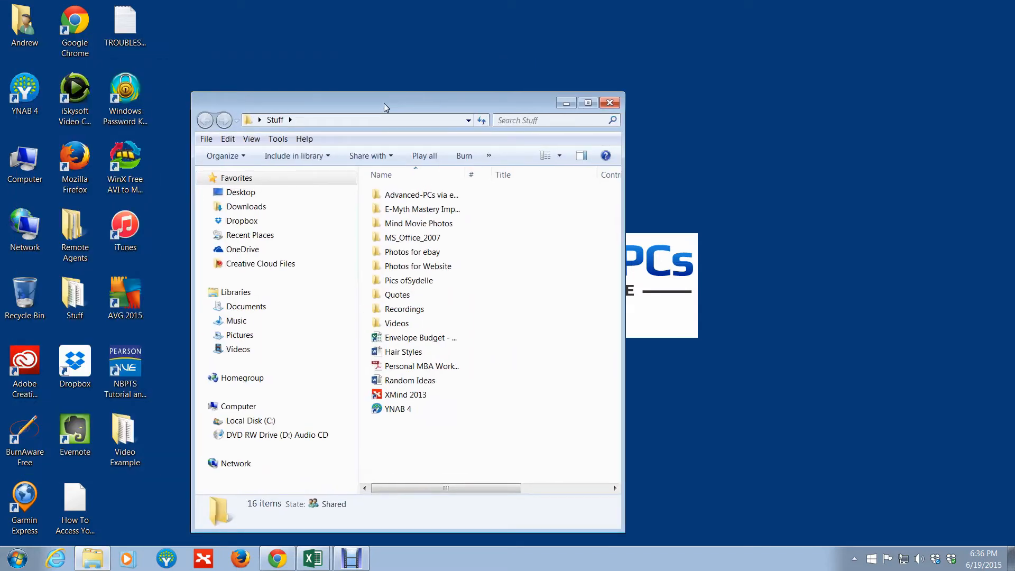
drag(383, 107, 395, 87)
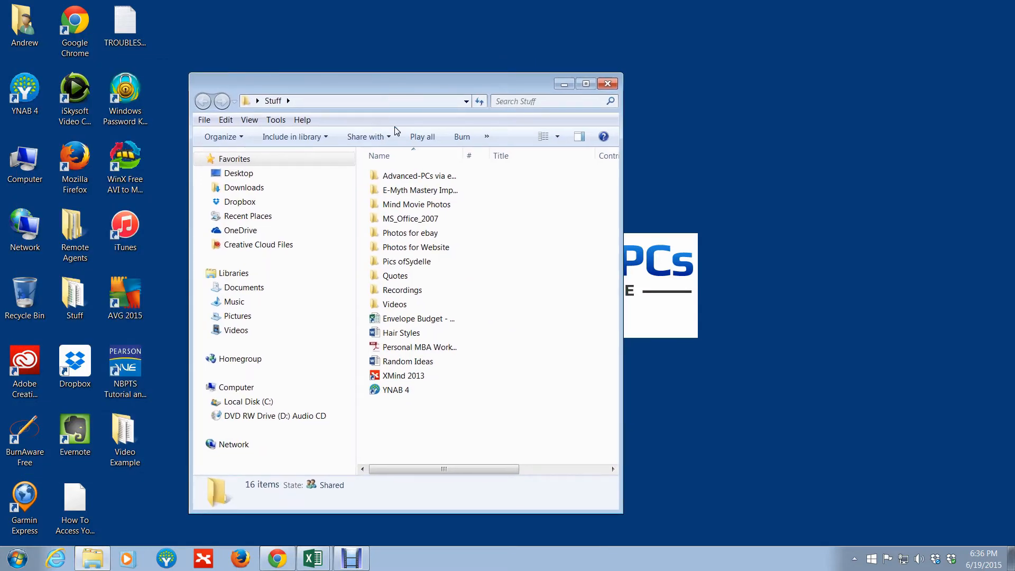
mouse_move(368, 87)
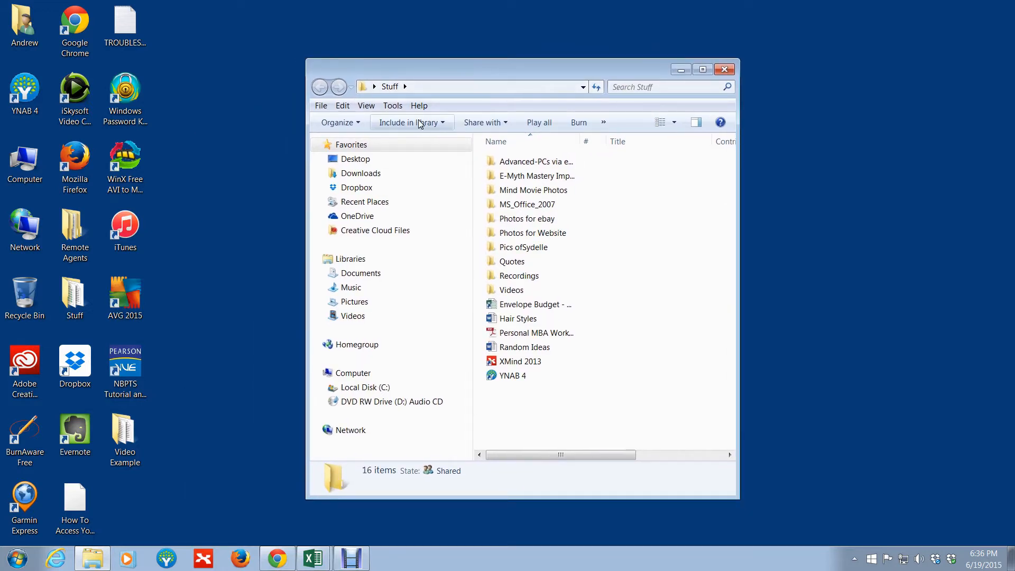
mouse_move(527, 135)
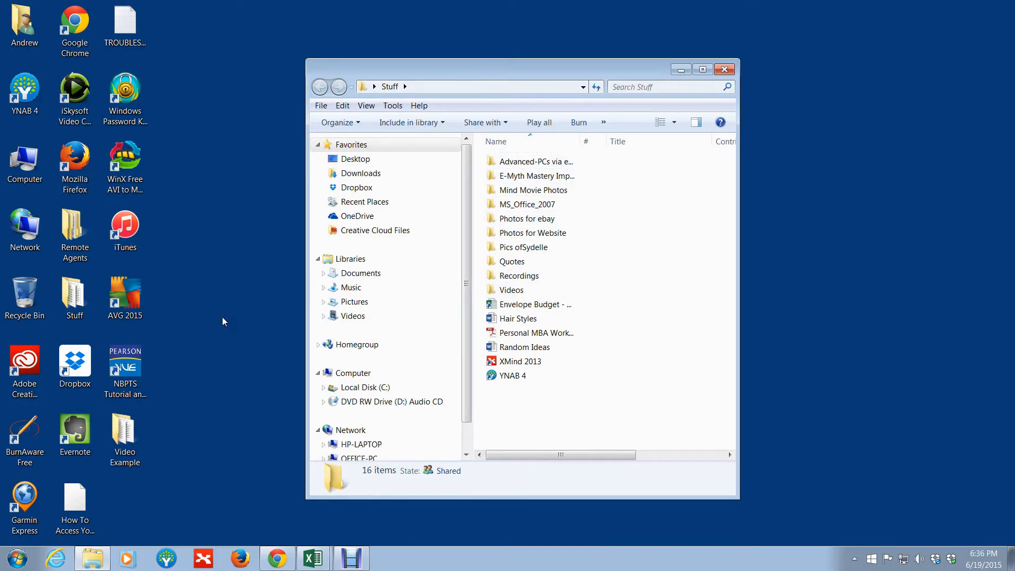
click(15, 557)
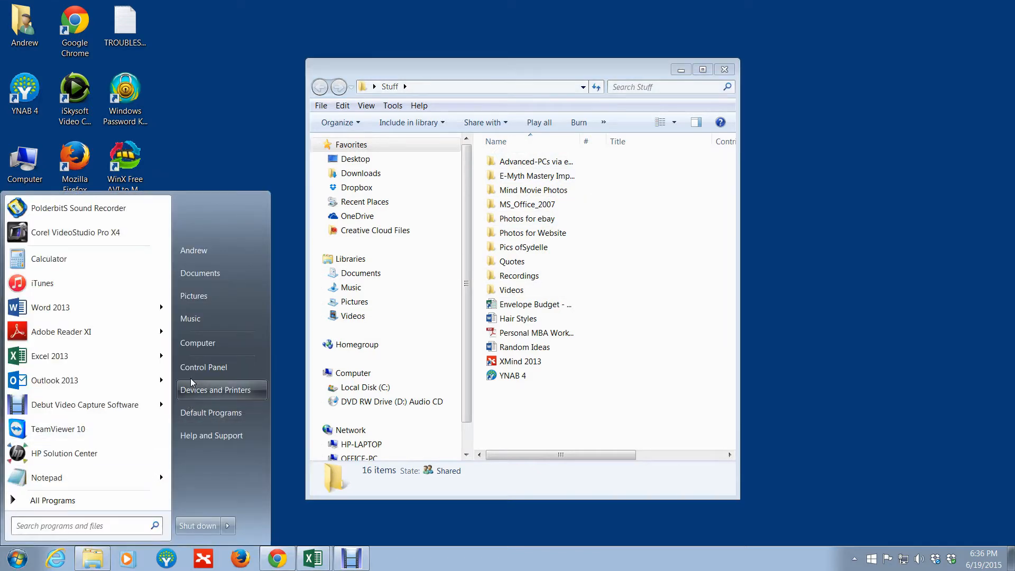
click(198, 343)
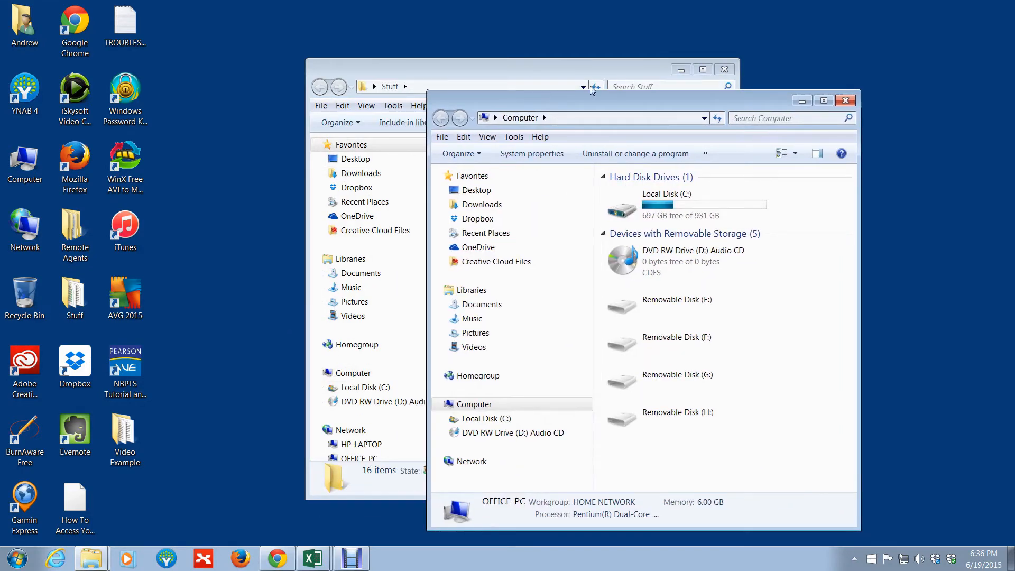
mouse_move(846, 101)
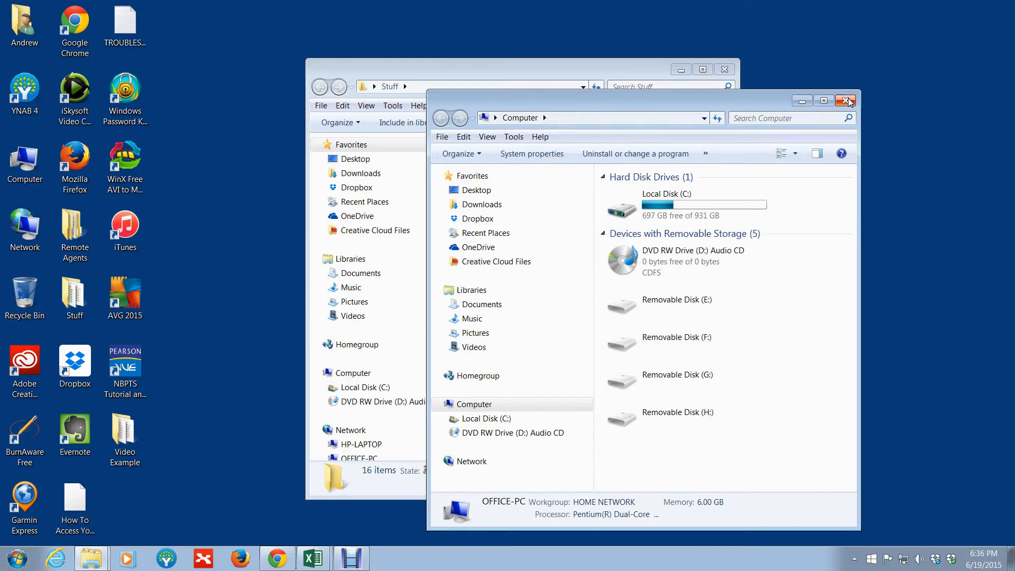
click(846, 101)
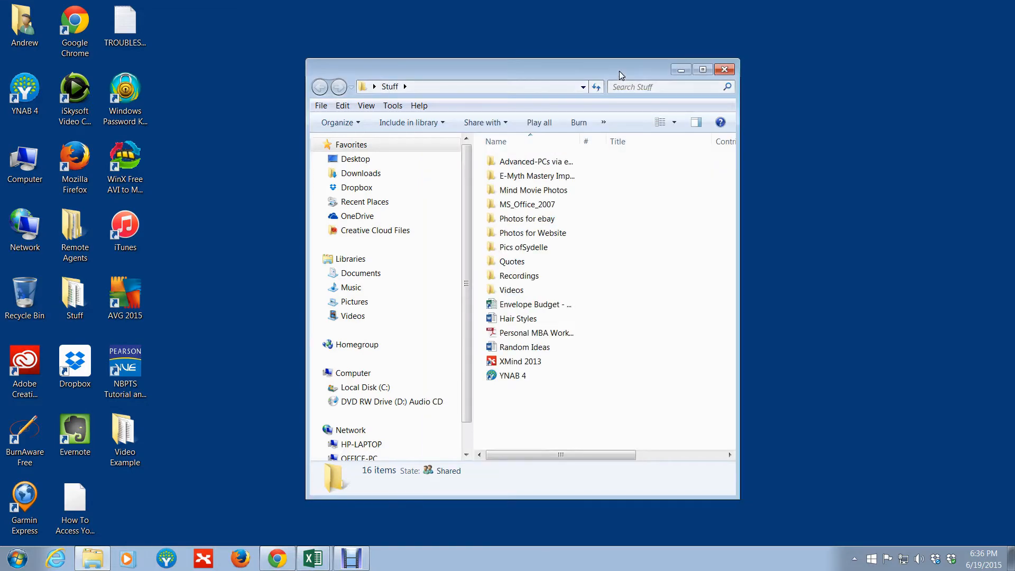
click(724, 70)
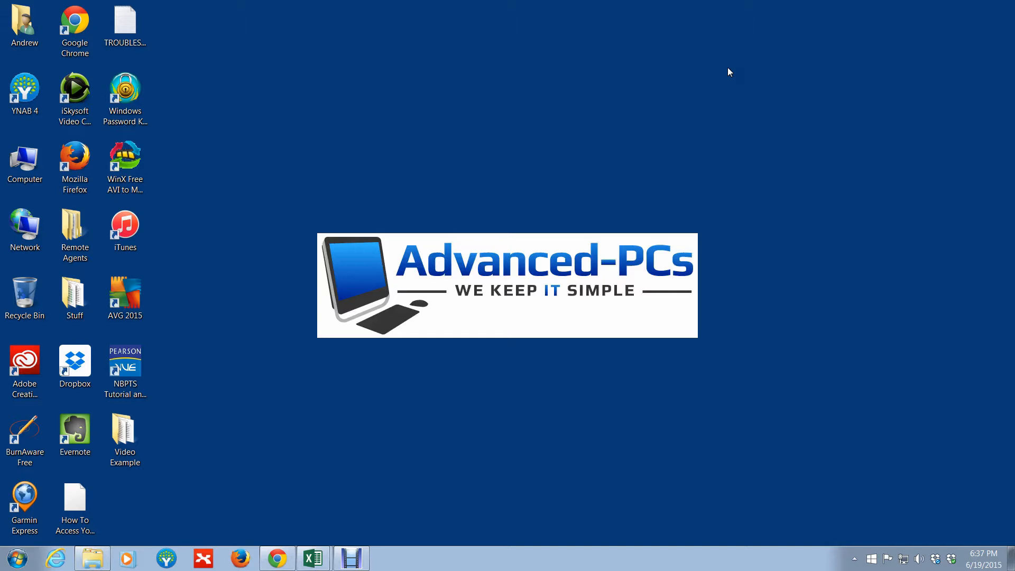
mouse_move(460, 427)
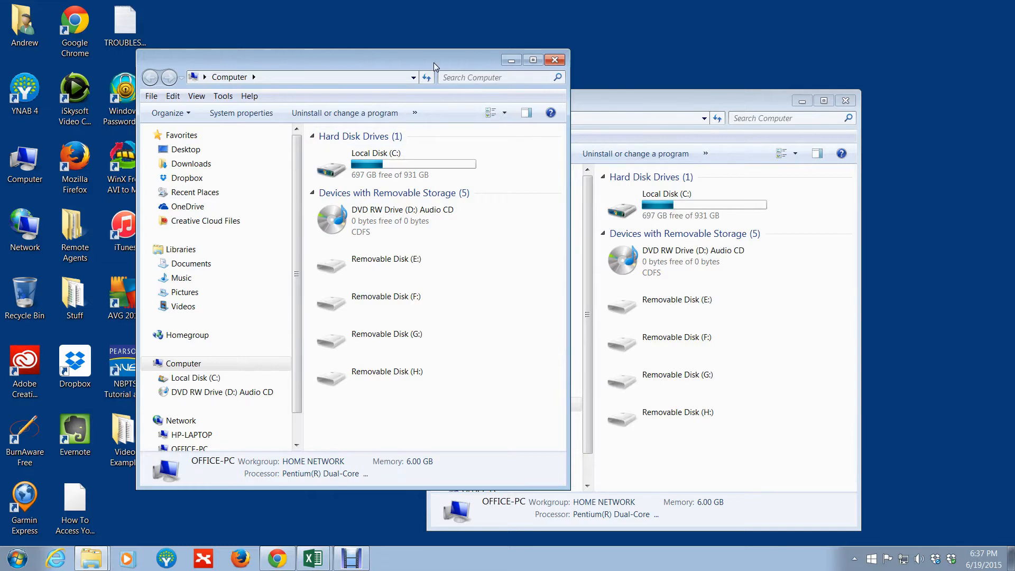
mouse_move(413, 60)
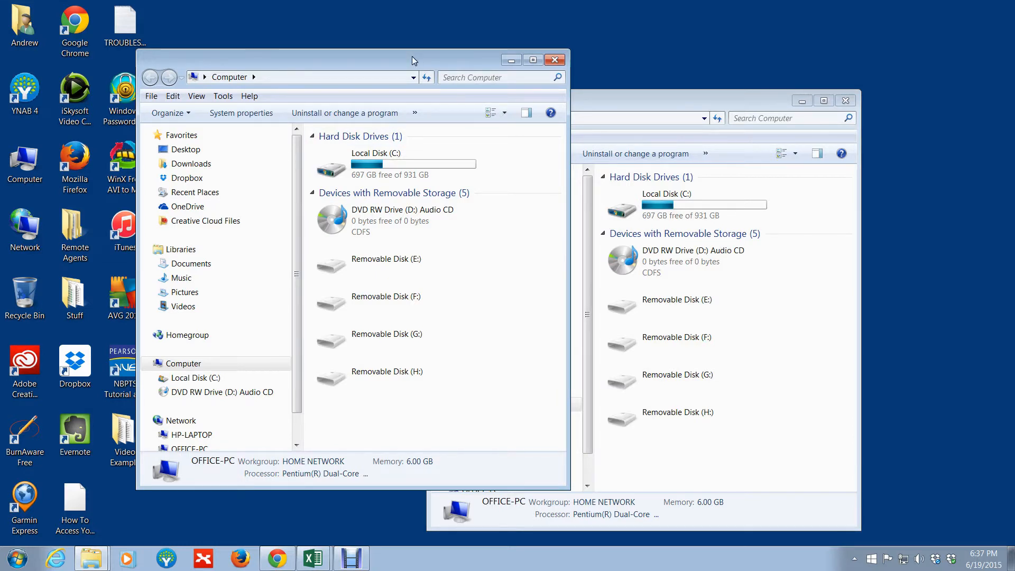
mouse_move(369, 75)
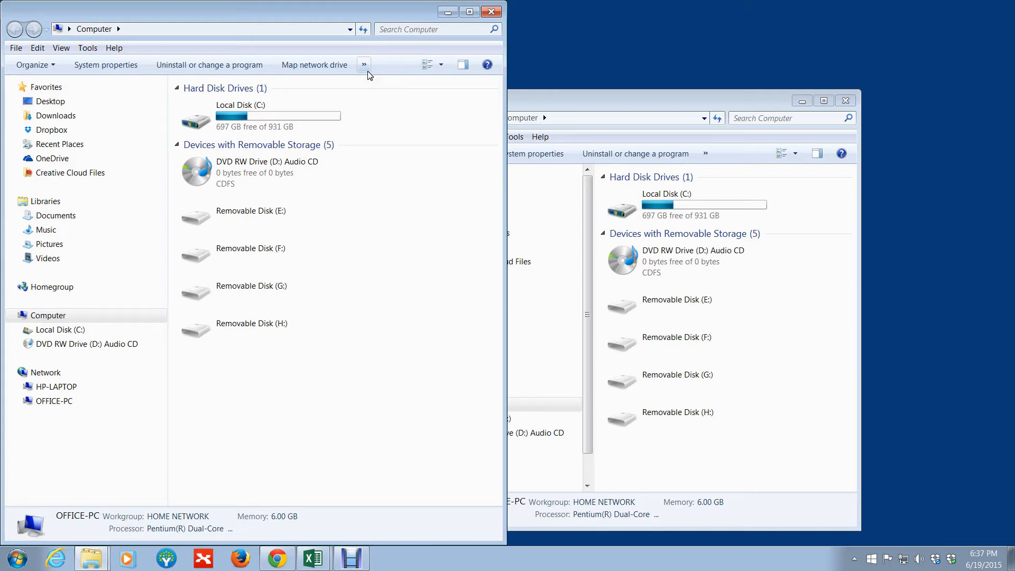
mouse_move(488, 115)
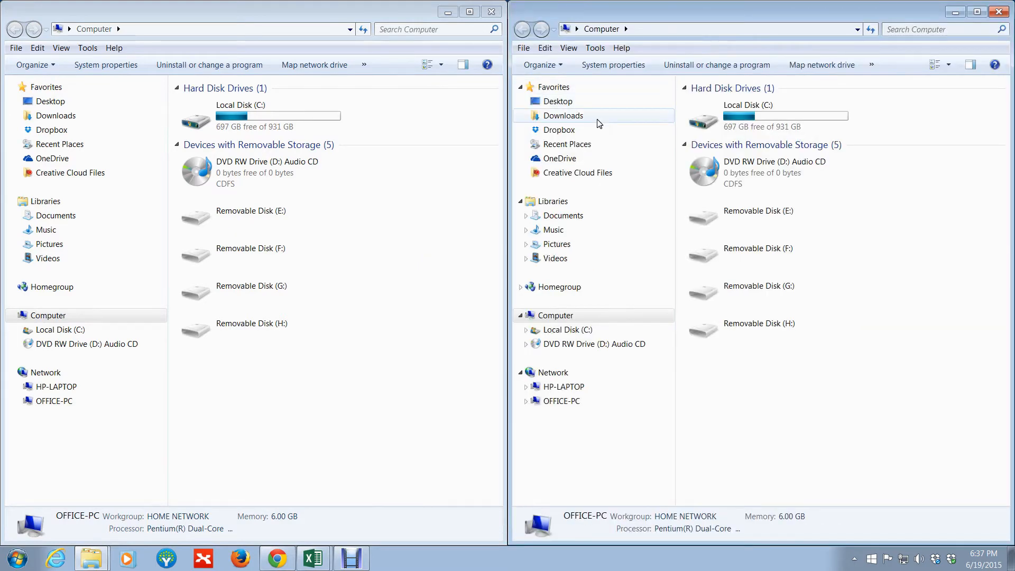
mouse_move(780, 421)
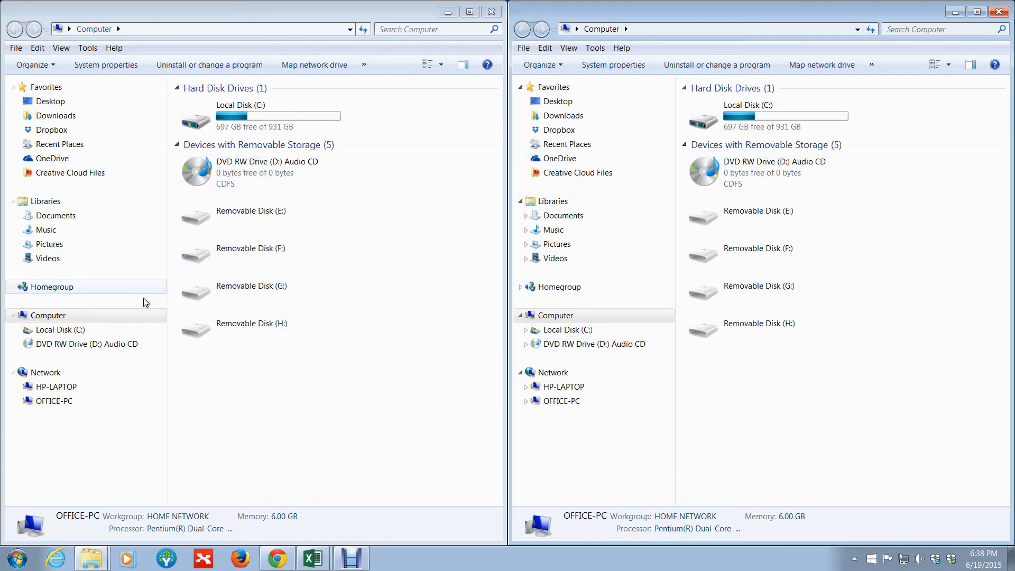
mouse_move(153, 12)
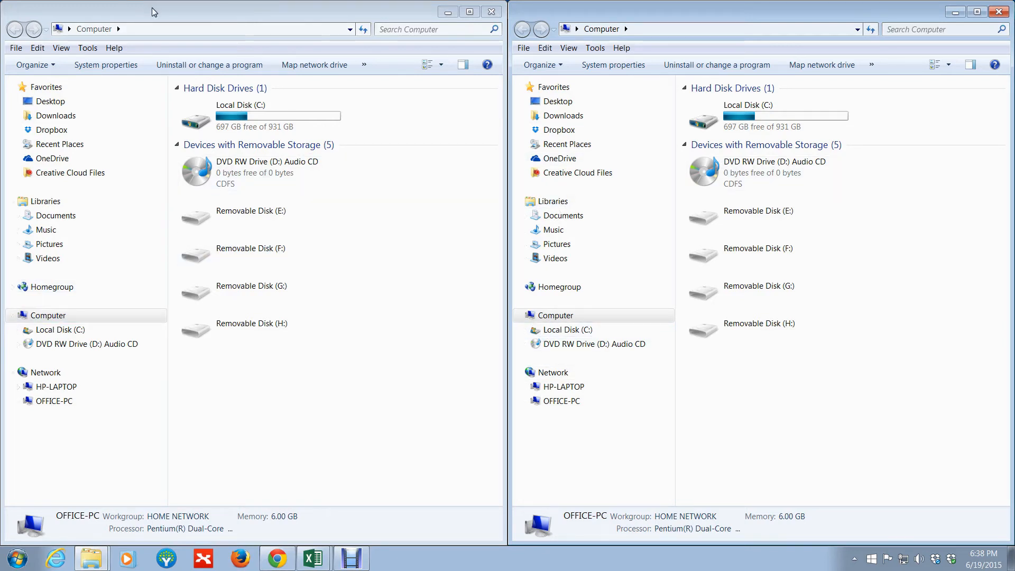
Select Local Disk (C:) in the left Explorer window.
click(59, 329)
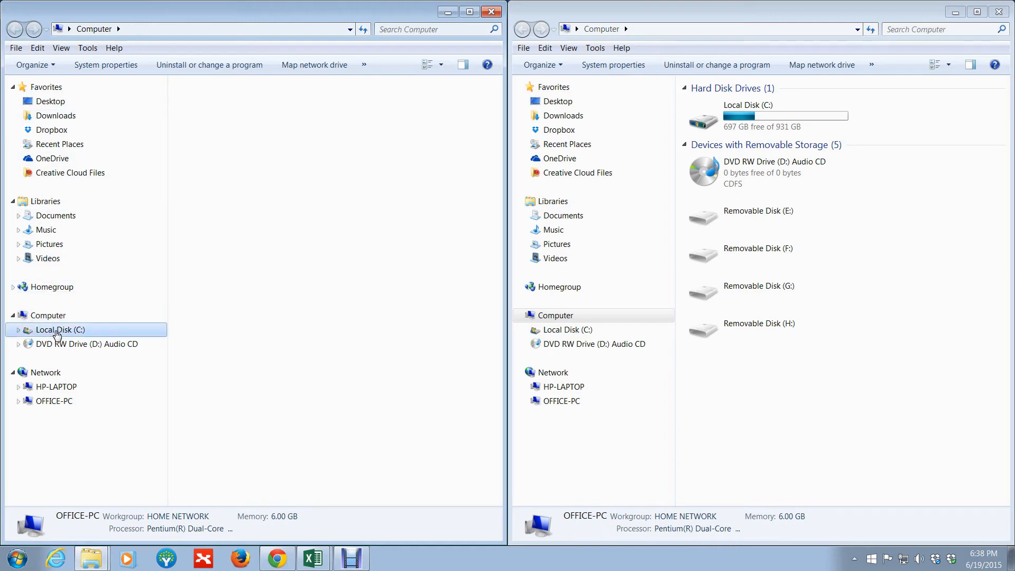
Open Local Disk (C:) to list its 47 items and select the SERVER BACKUP folder.
double_click(59, 329)
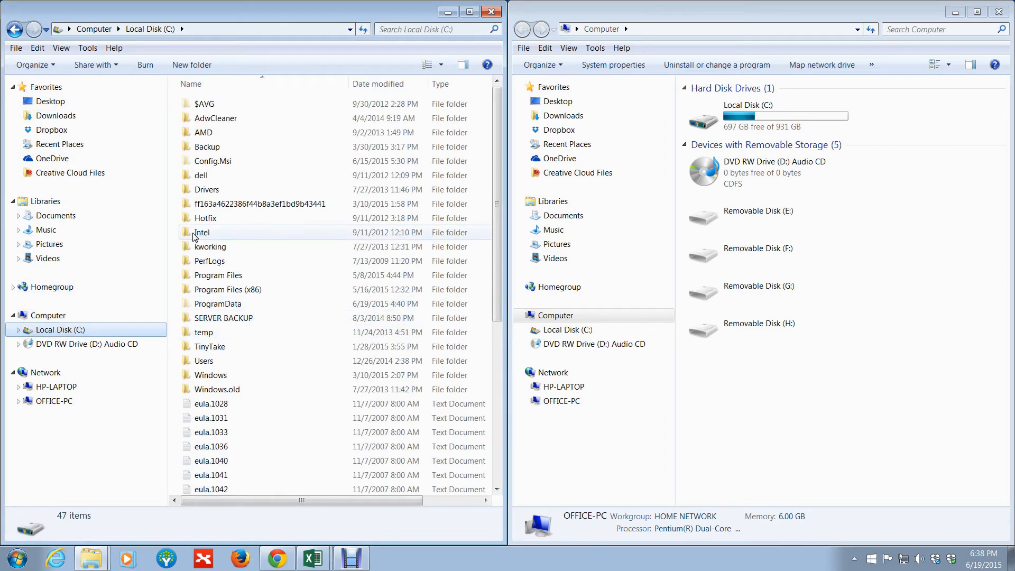
mouse_move(249, 240)
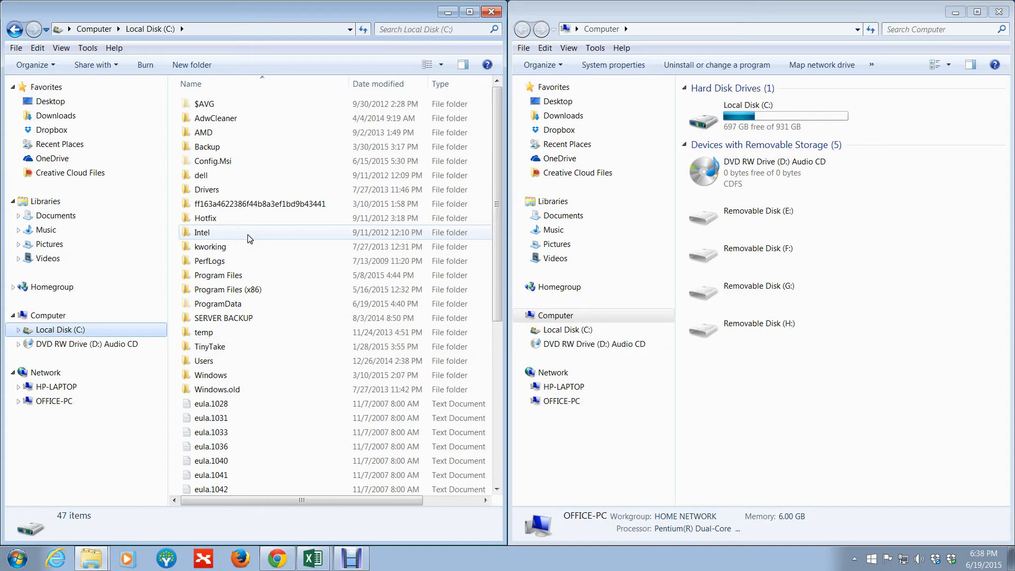
mouse_move(637, 129)
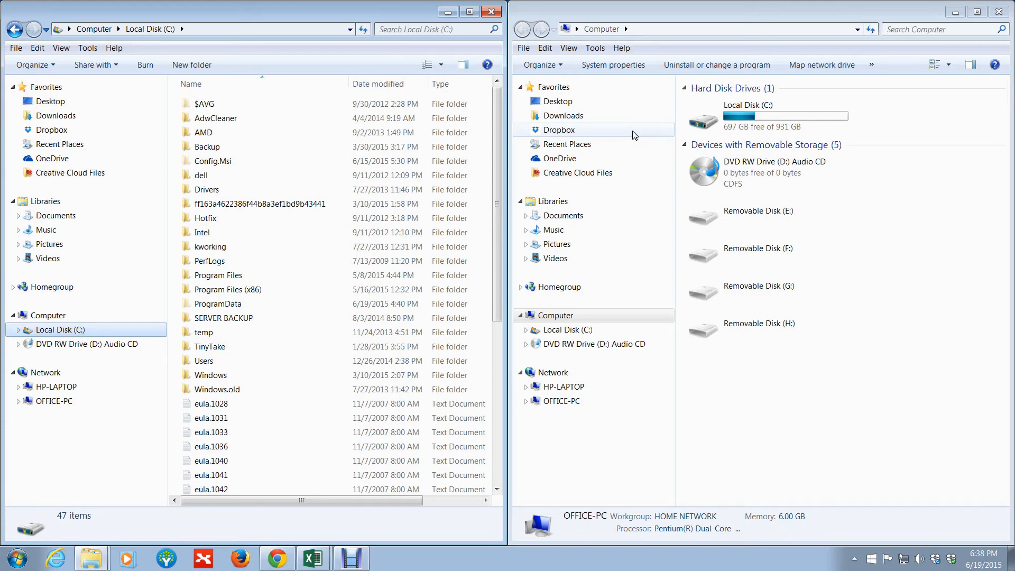
mouse_move(578, 343)
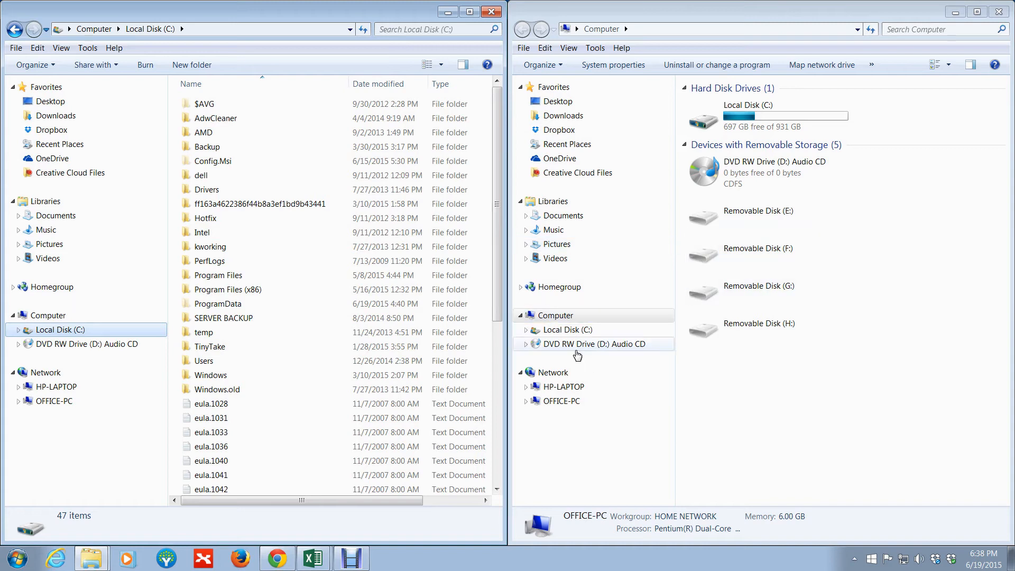
mouse_move(560, 338)
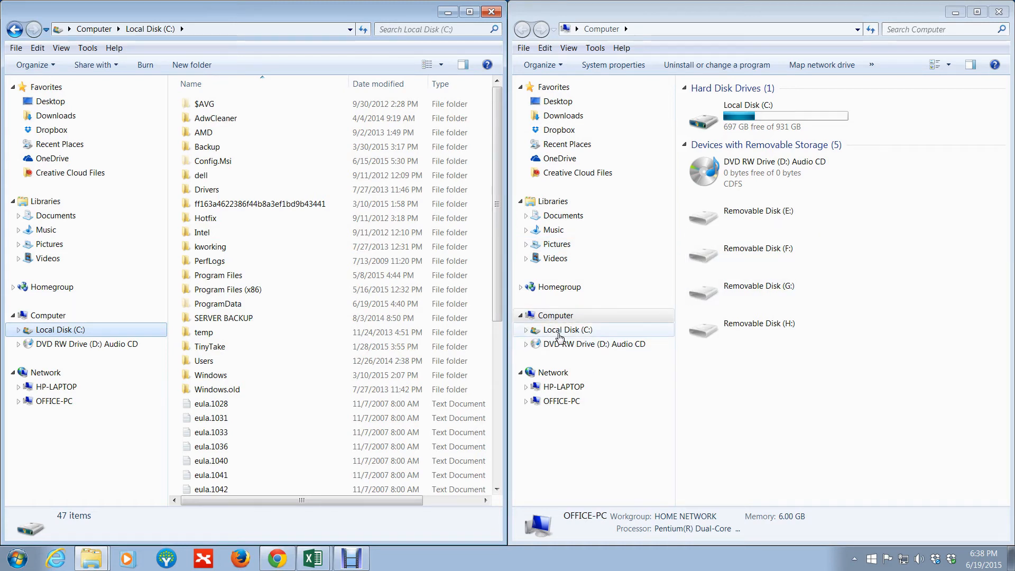
mouse_move(548, 334)
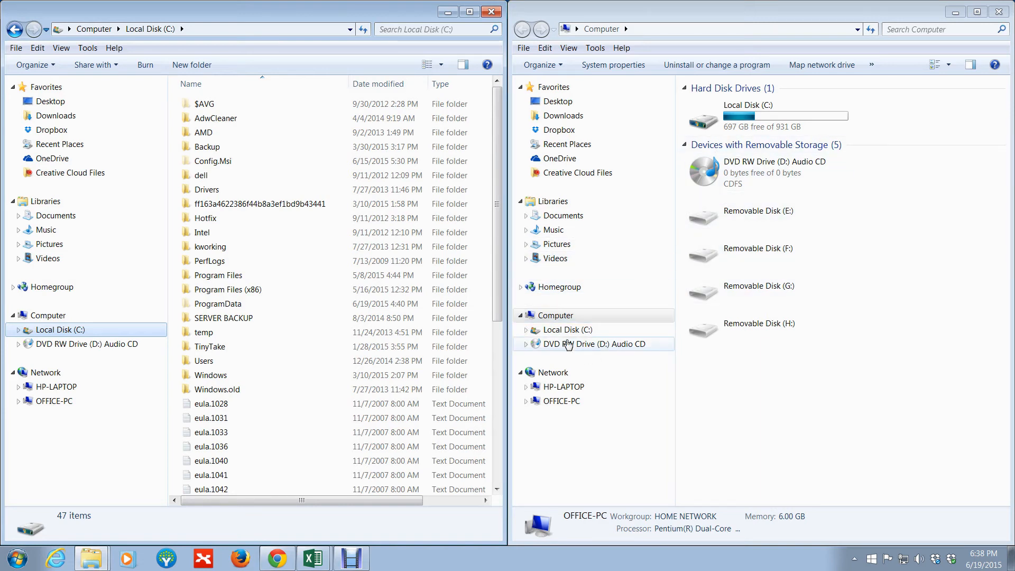
mouse_move(568, 329)
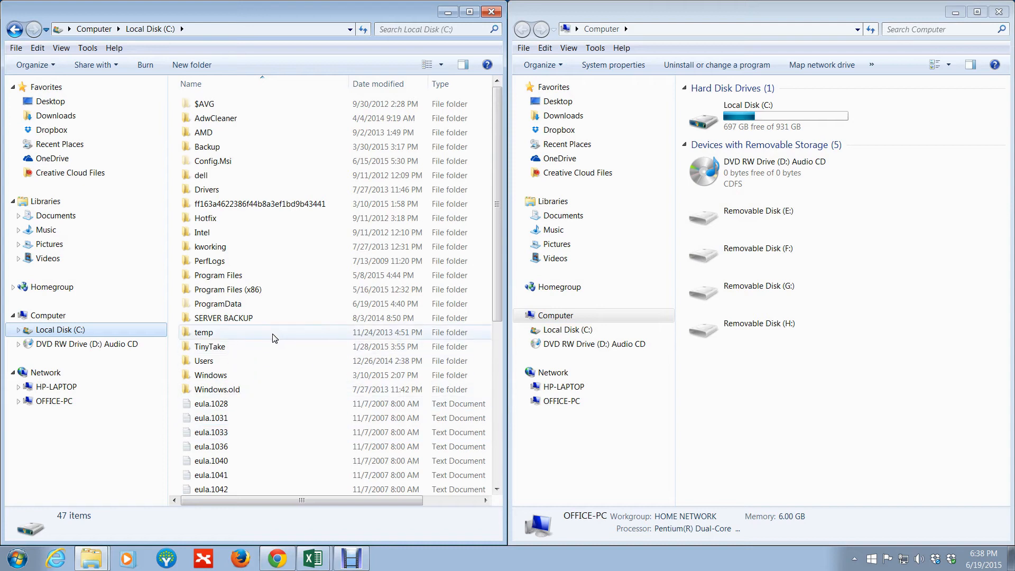
click(223, 317)
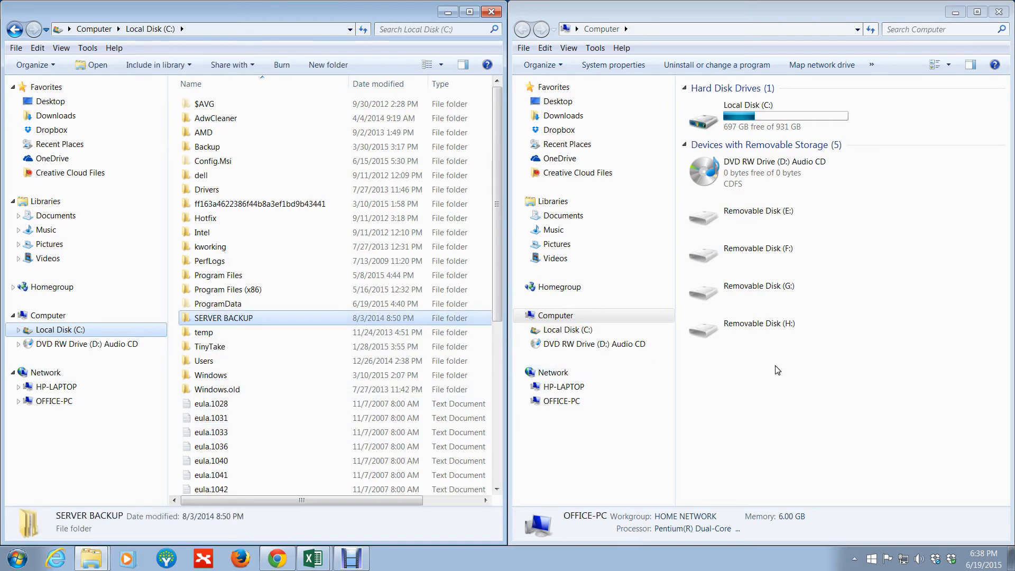
mouse_move(241, 322)
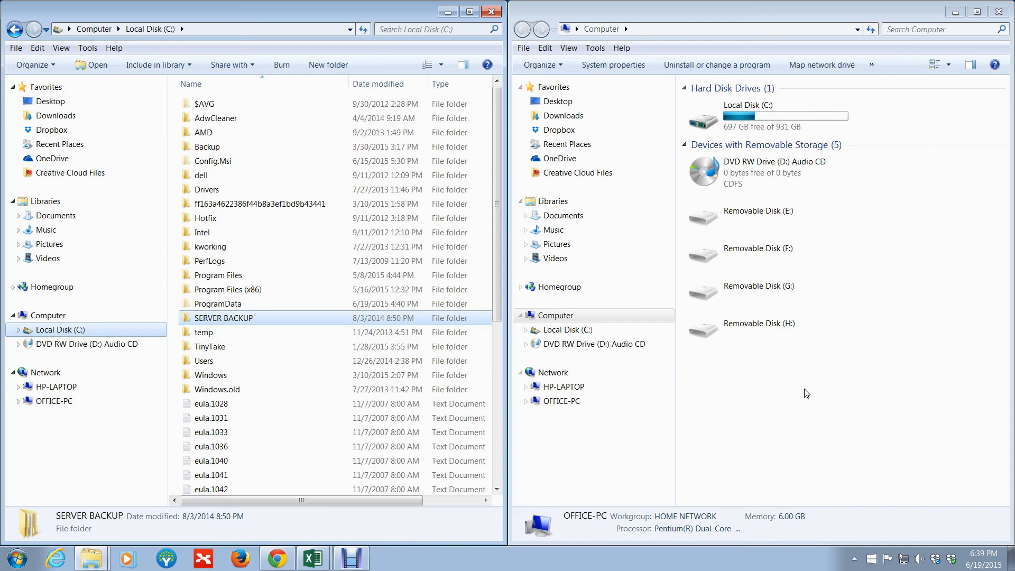
mouse_move(813, 382)
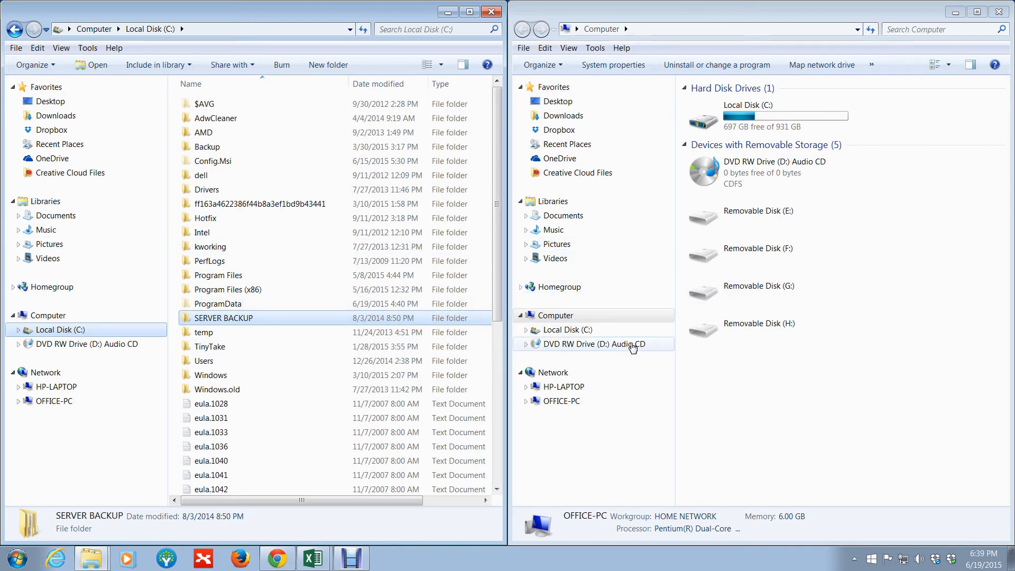
mouse_move(857, 371)
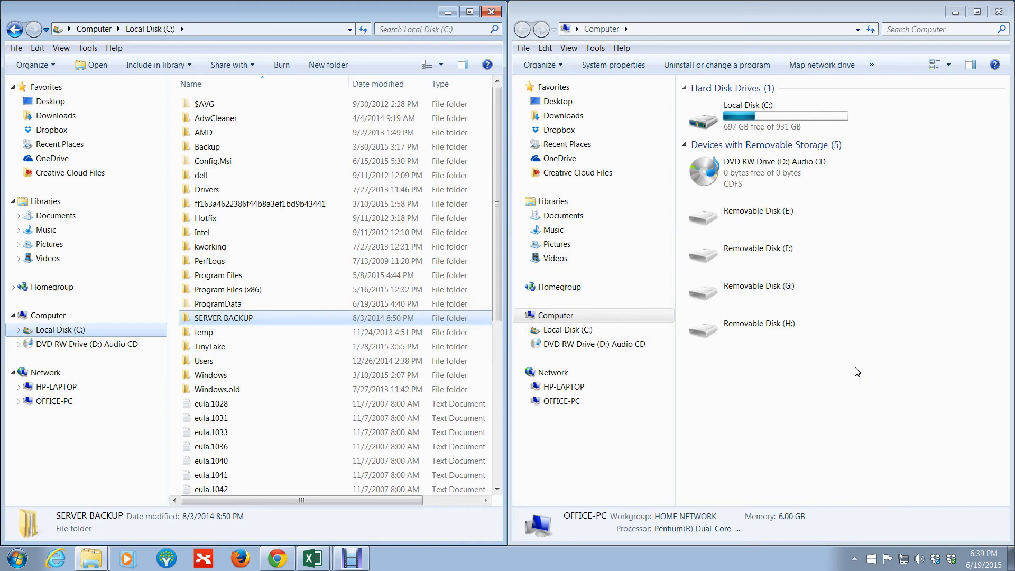
mouse_move(814, 280)
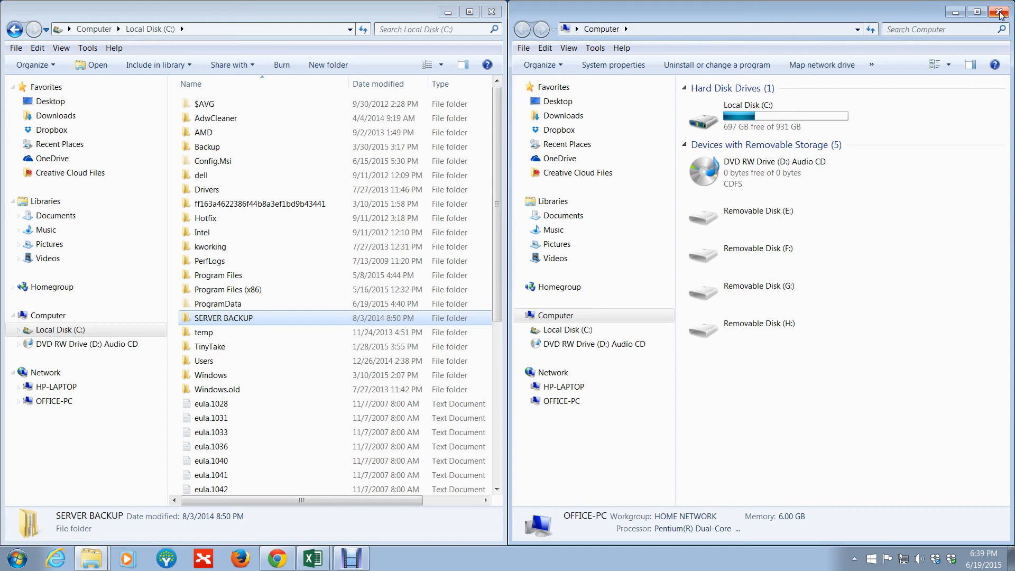
Close the right Computer window, then the left Local Disk (C:) window.
click(999, 12)
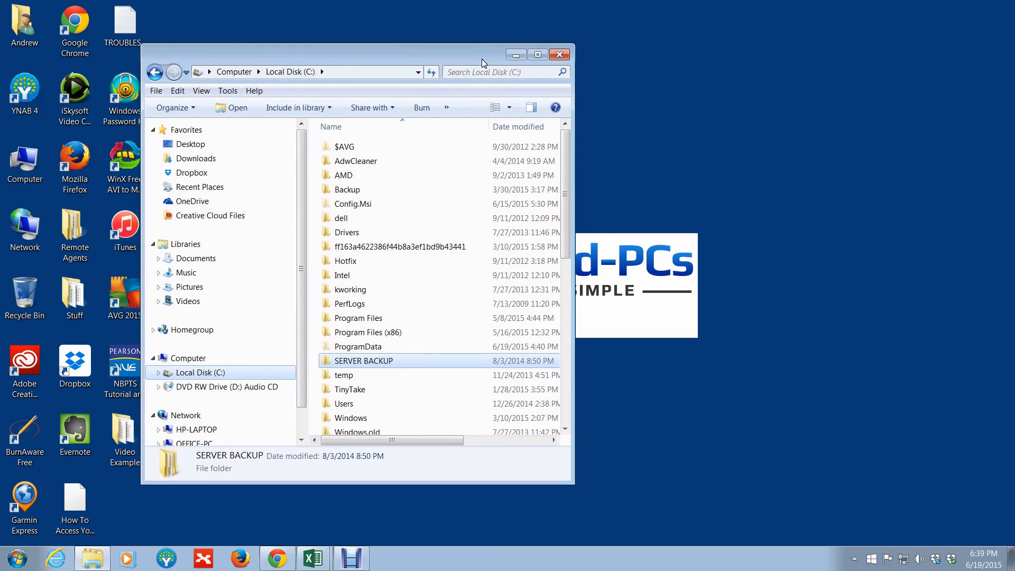
mouse_move(631, 222)
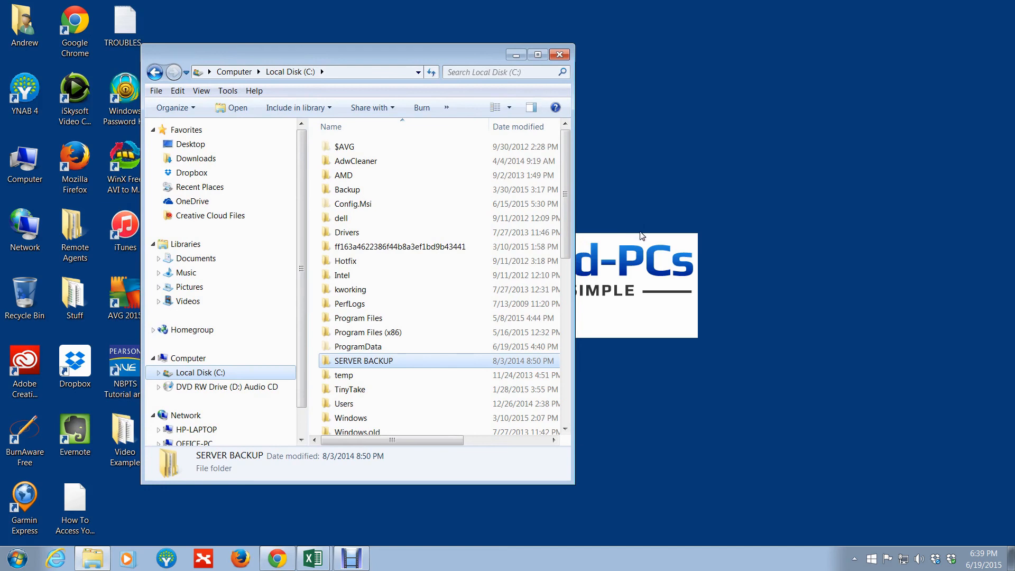
mouse_move(817, 297)
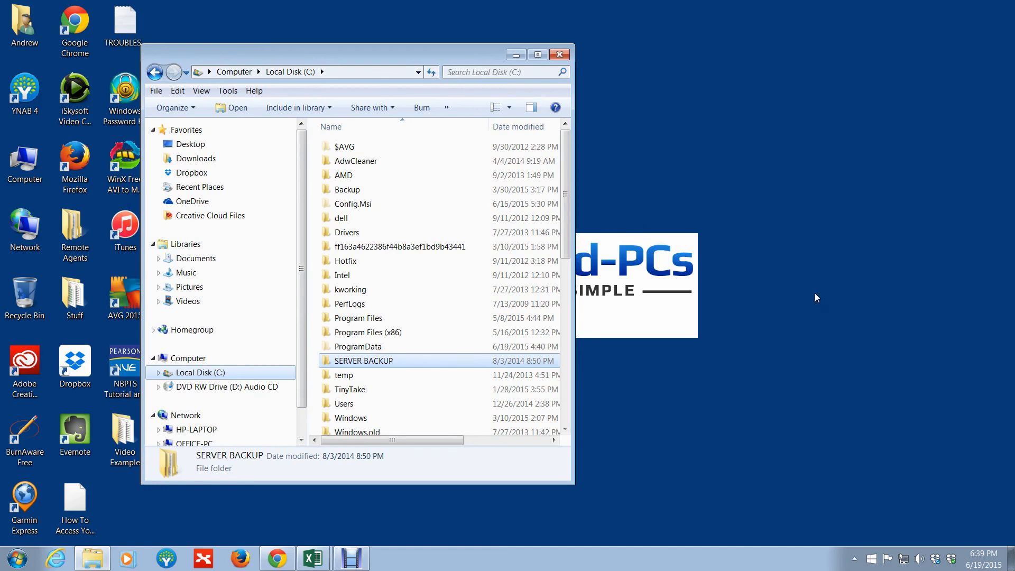
click(558, 54)
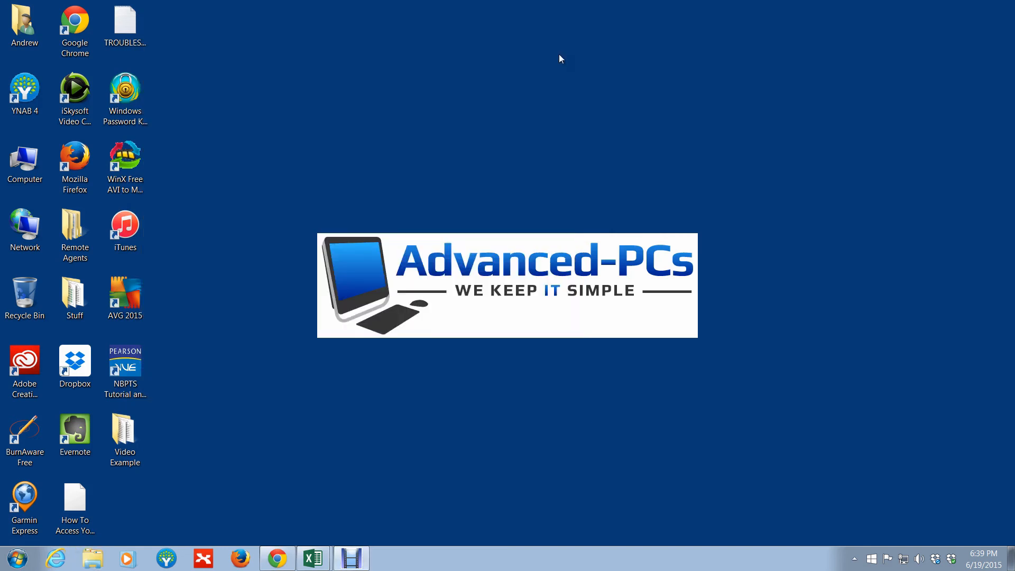
mouse_move(628, 330)
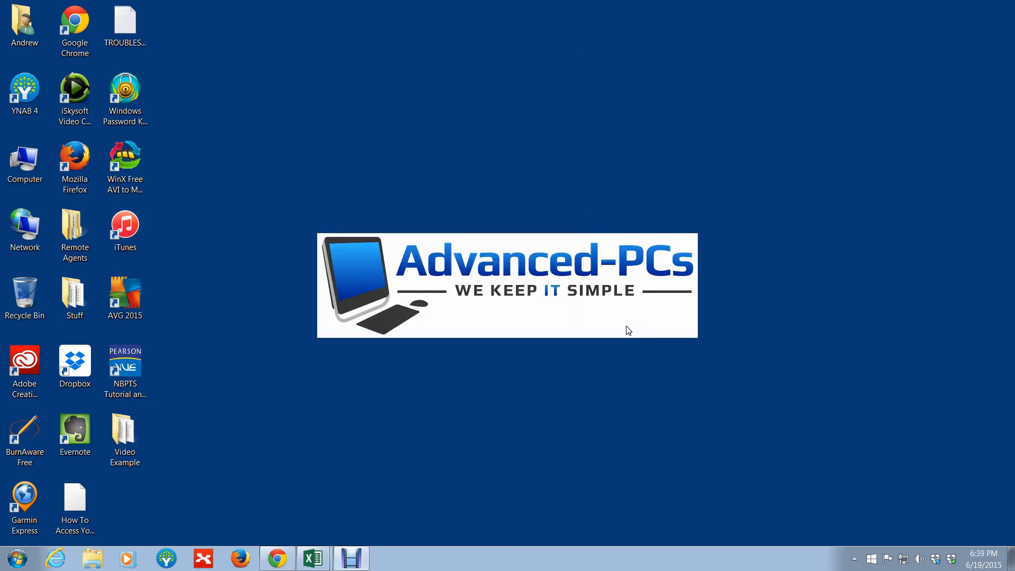